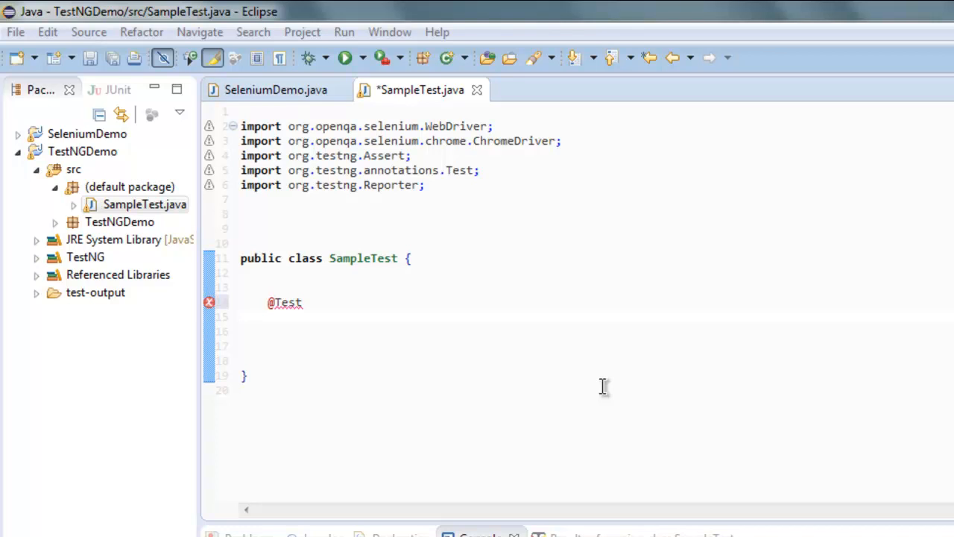
mouse_move(402, 369)
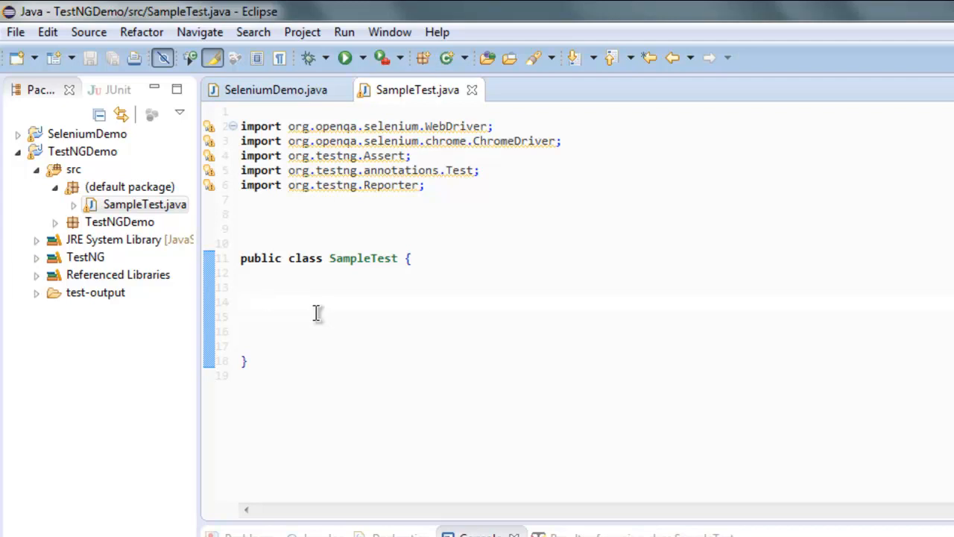
type("@")
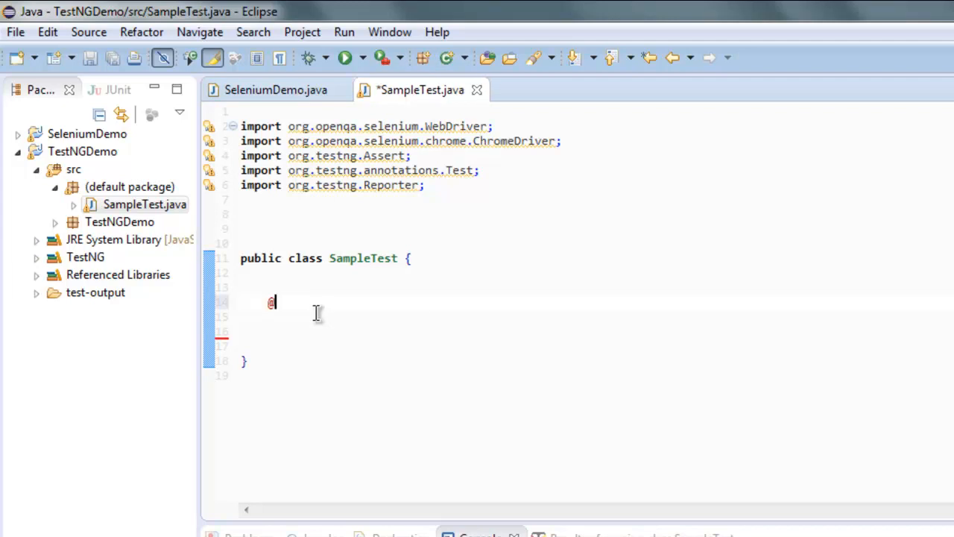
type("Test")
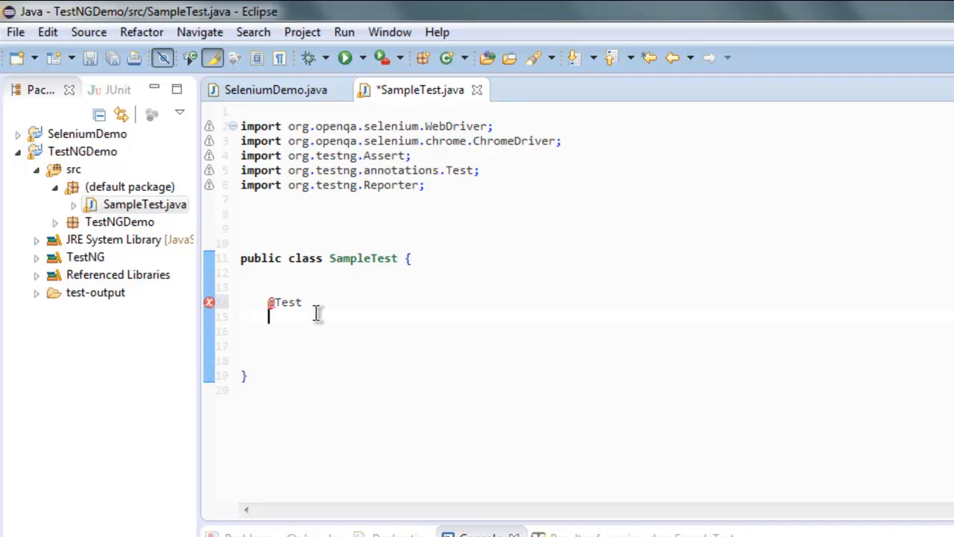
type("pubo")
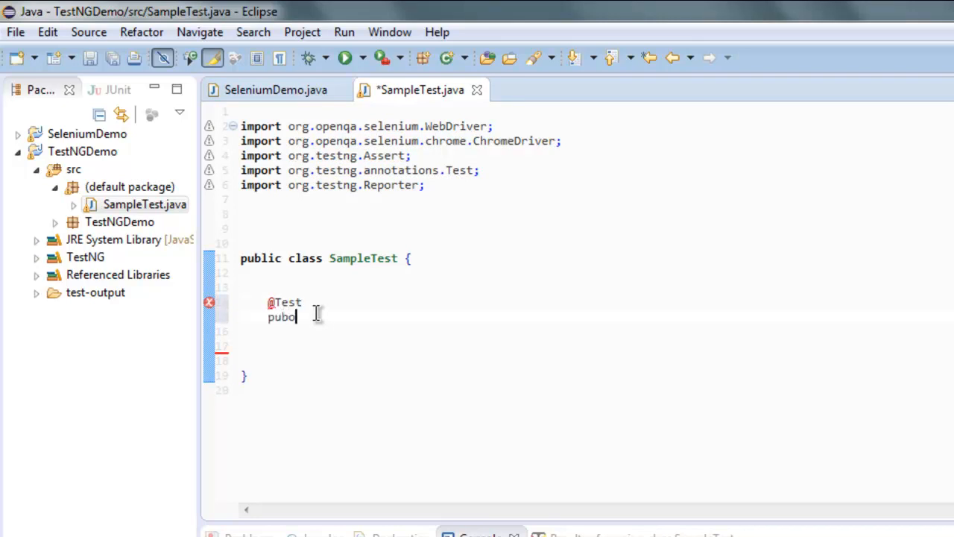
type("lic void")
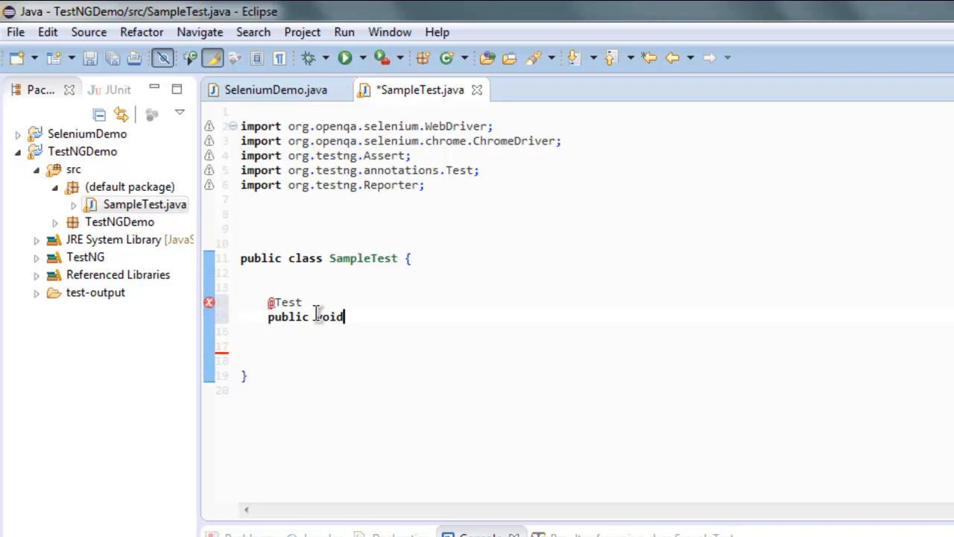
type("Method1")
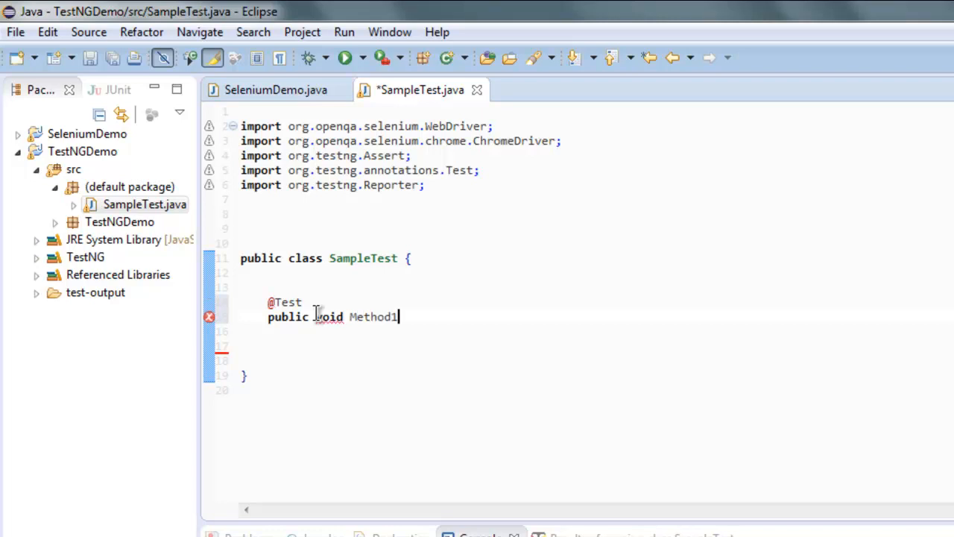
type("()")
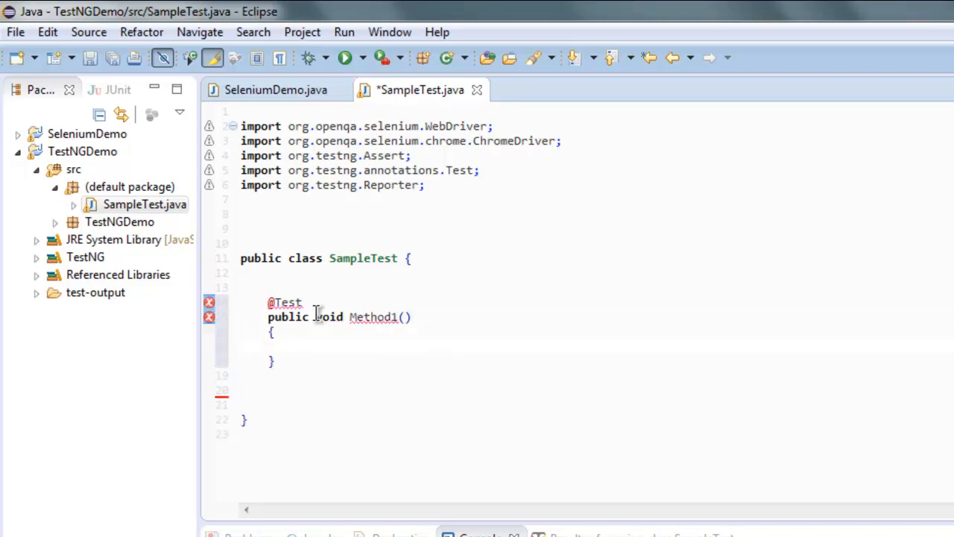
type("System.out.")
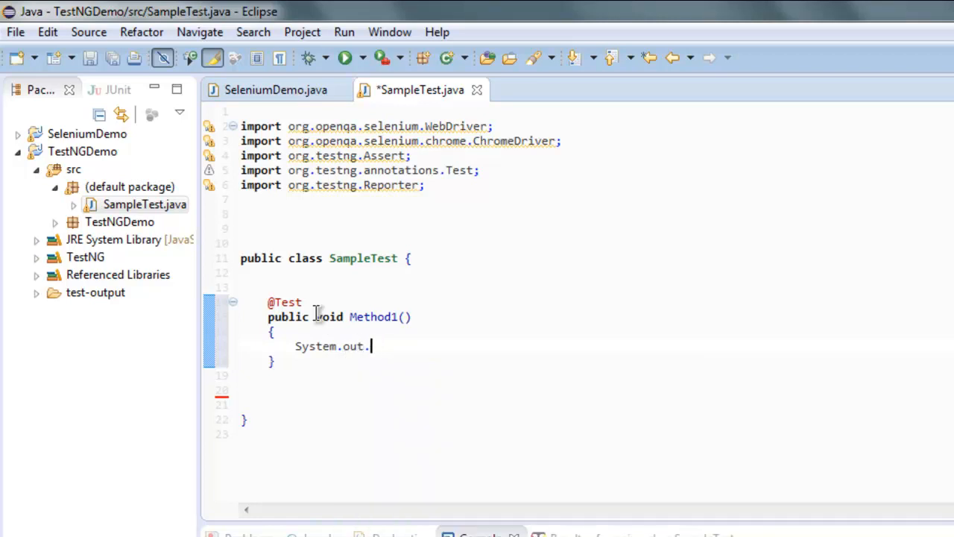
type("println(\"\");")
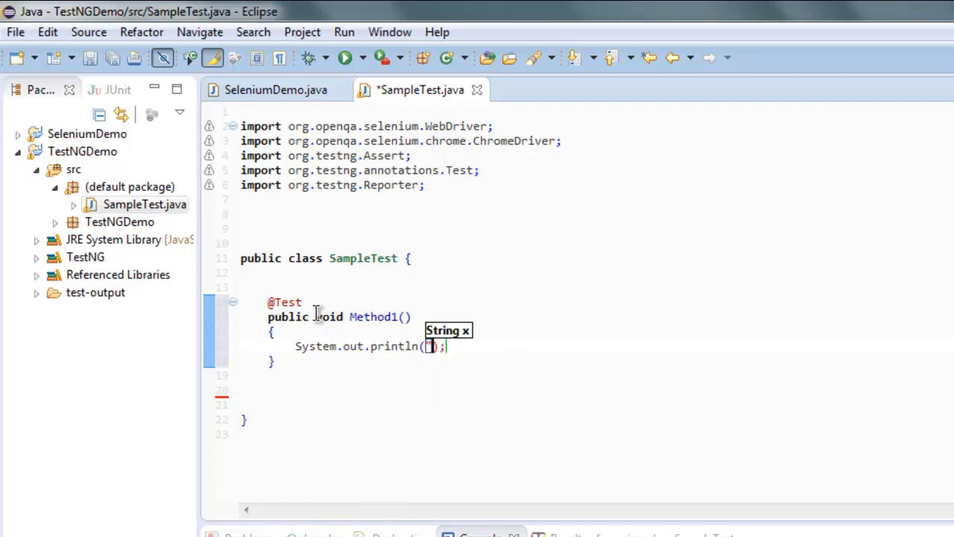
type("\"\"")
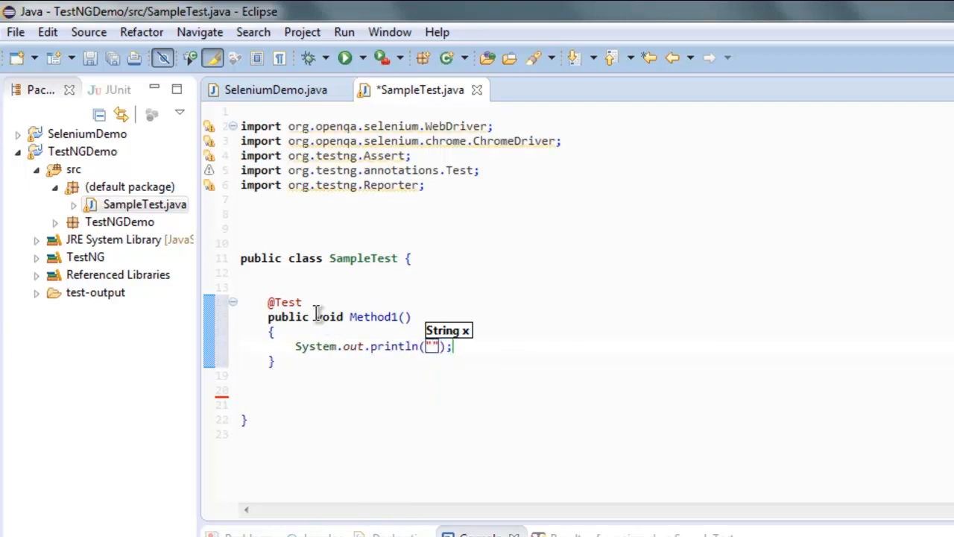
type("Test 1")
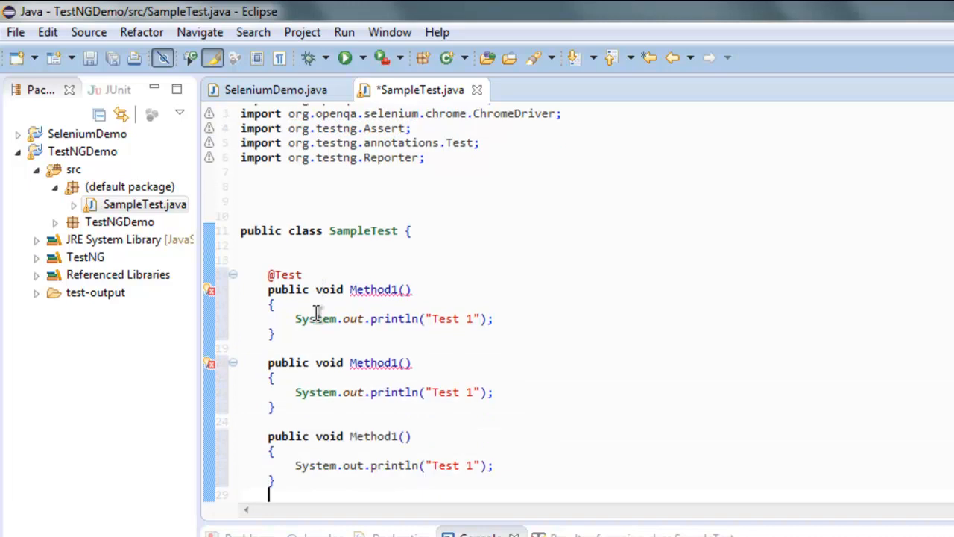
Step: Save the class and begin an annotation on the line above Method2
key("ctrl+s")
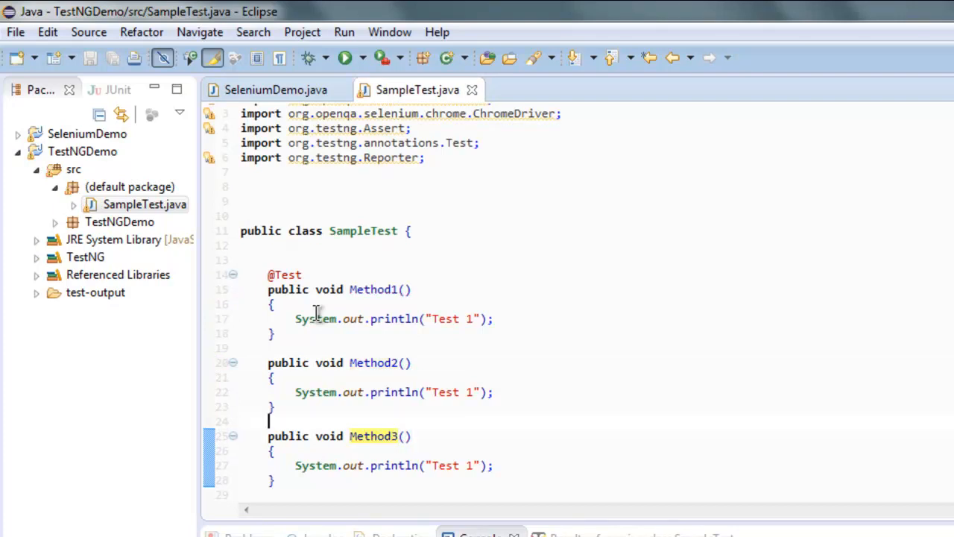
scroll("up", 3)
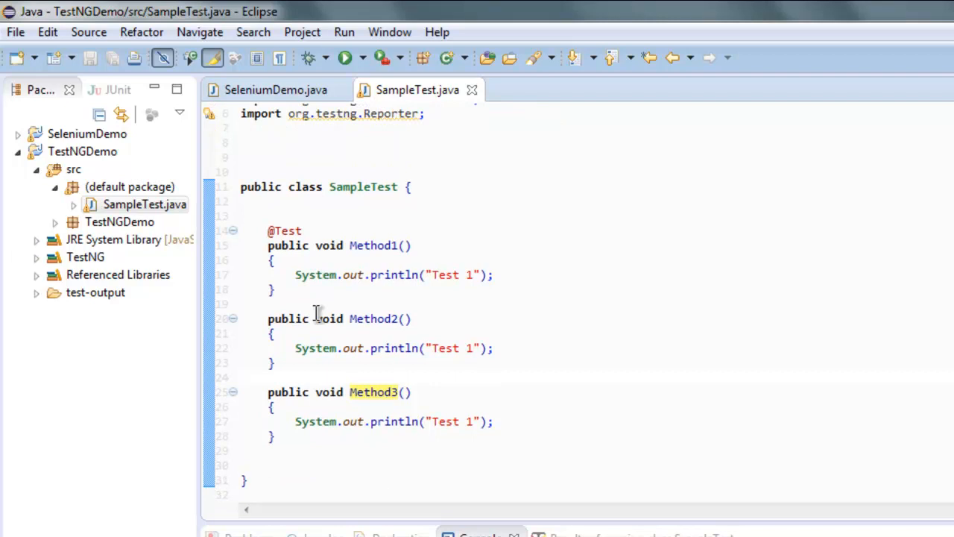
left_click(269, 375)
type("@")
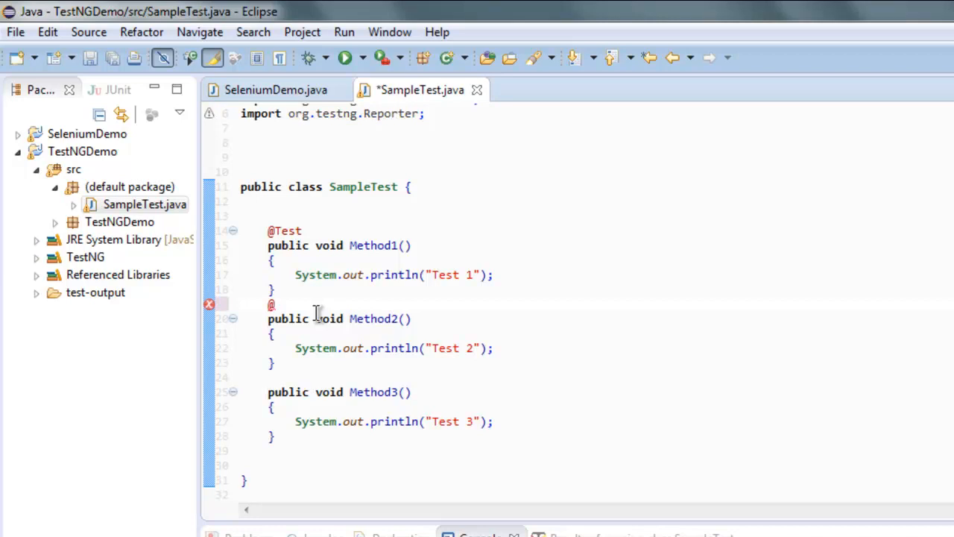
type("Before")
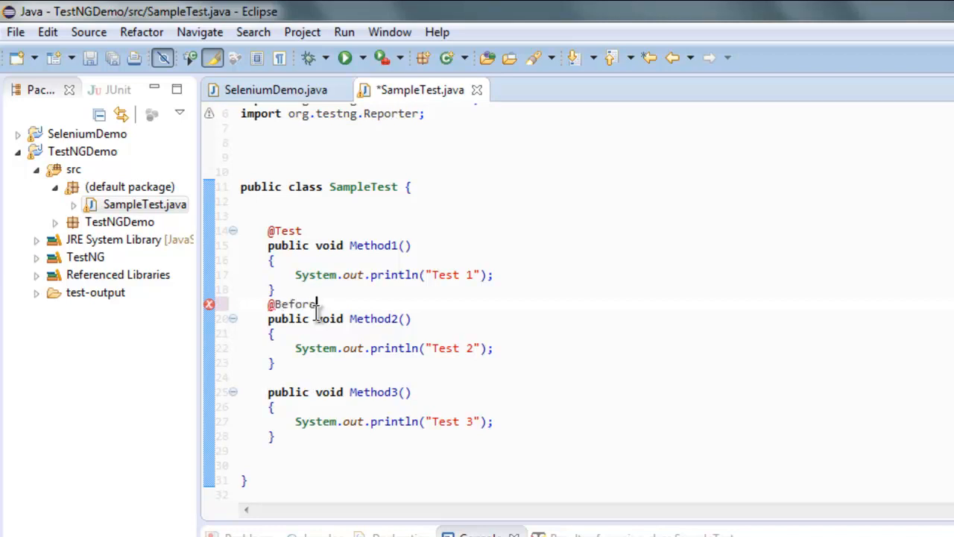
type("Method")
left_click(394, 377)
type("@")
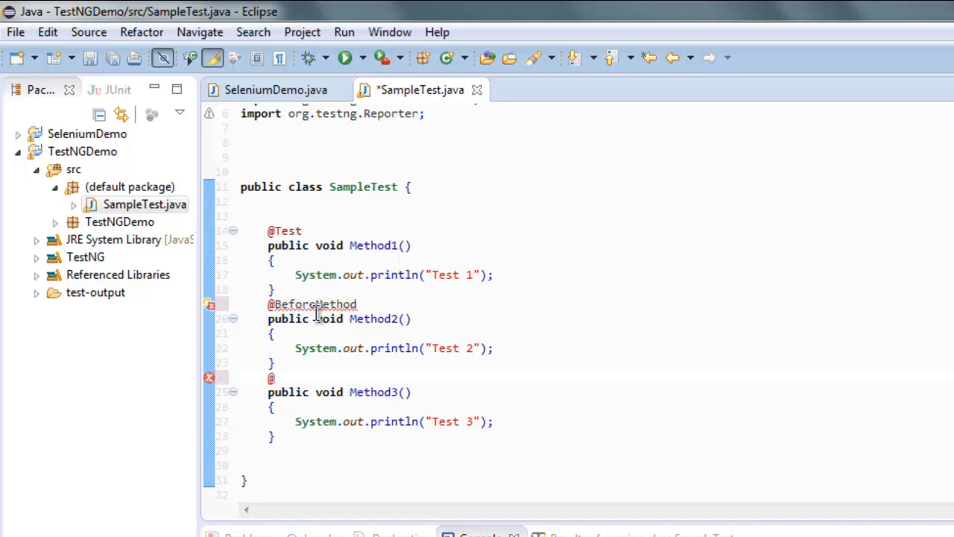
type("AfterMethod")
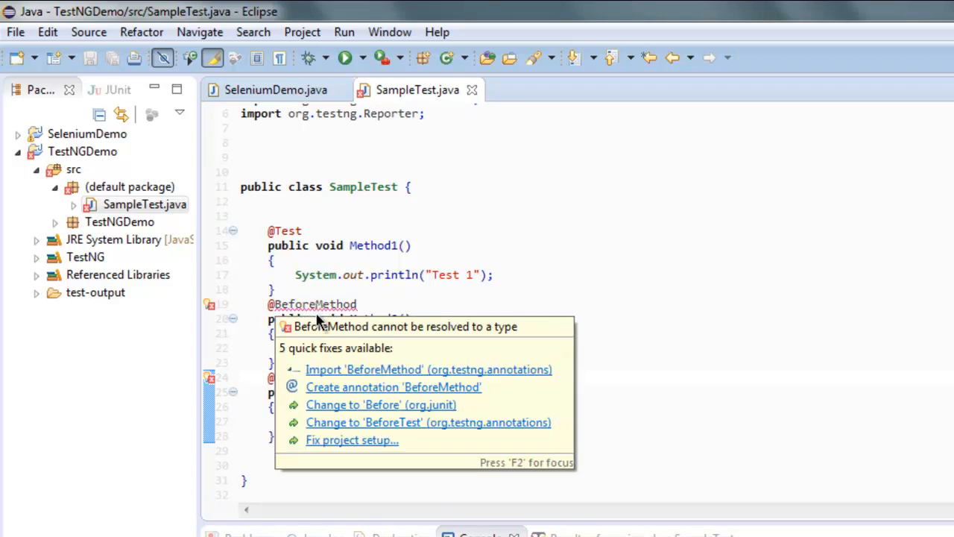
left_click(428, 422)
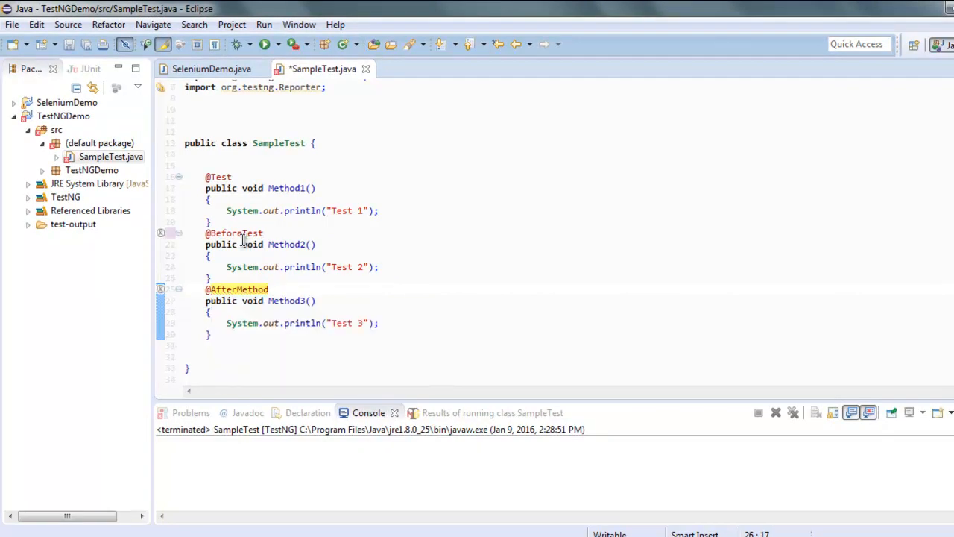
key("ctrl+s")
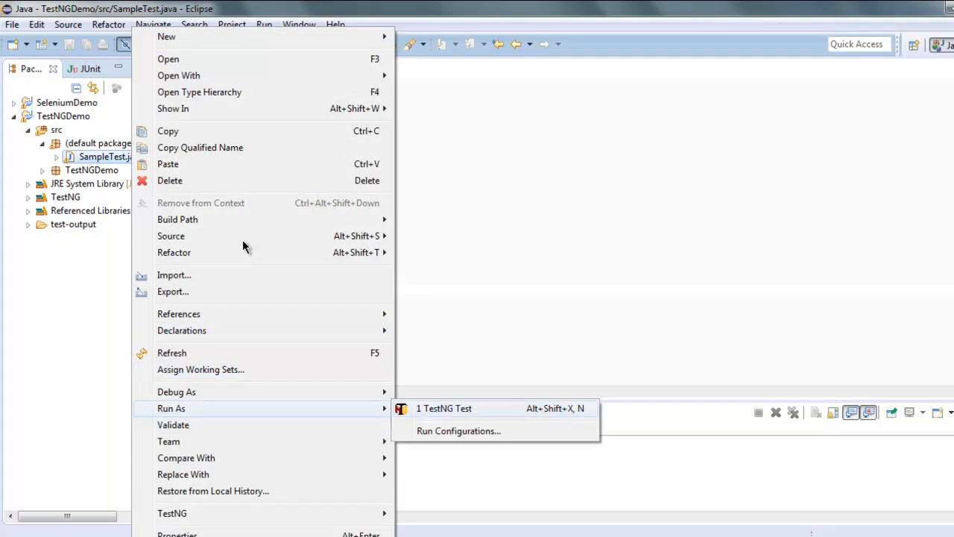
Step: Run SampleTest as a TestNG test and review the console output Test 2, Test 1, Test 3, PASSED: Method1
left_click(444, 409)
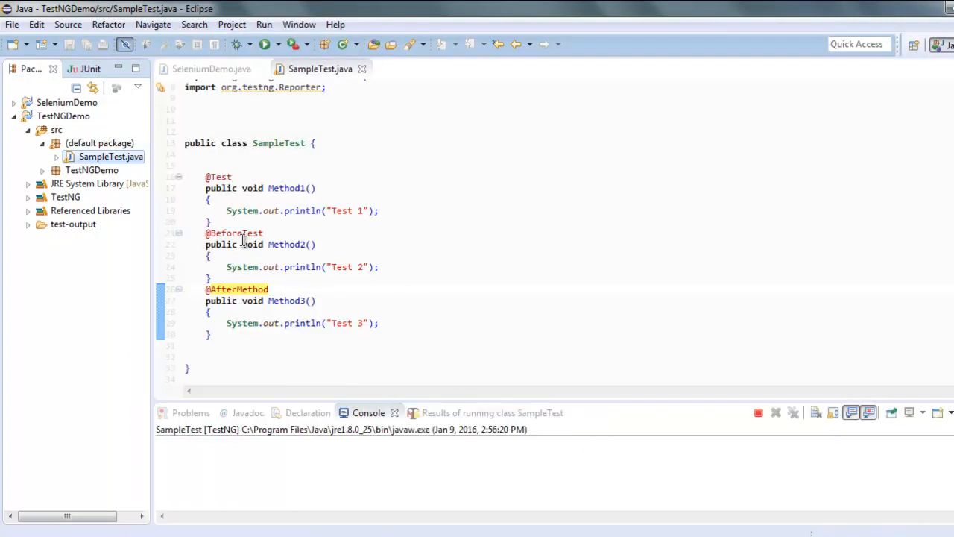
left_click(266, 45)
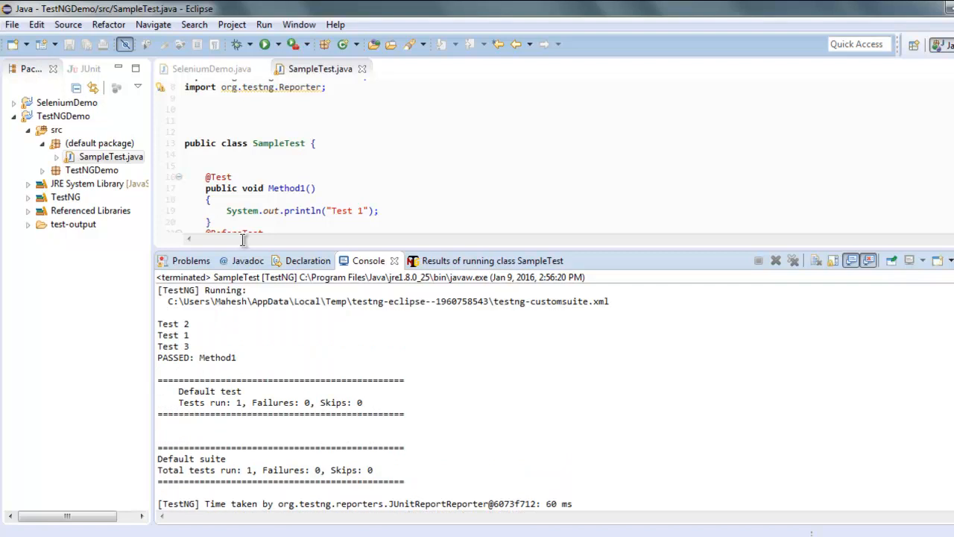
scroll("down", 3)
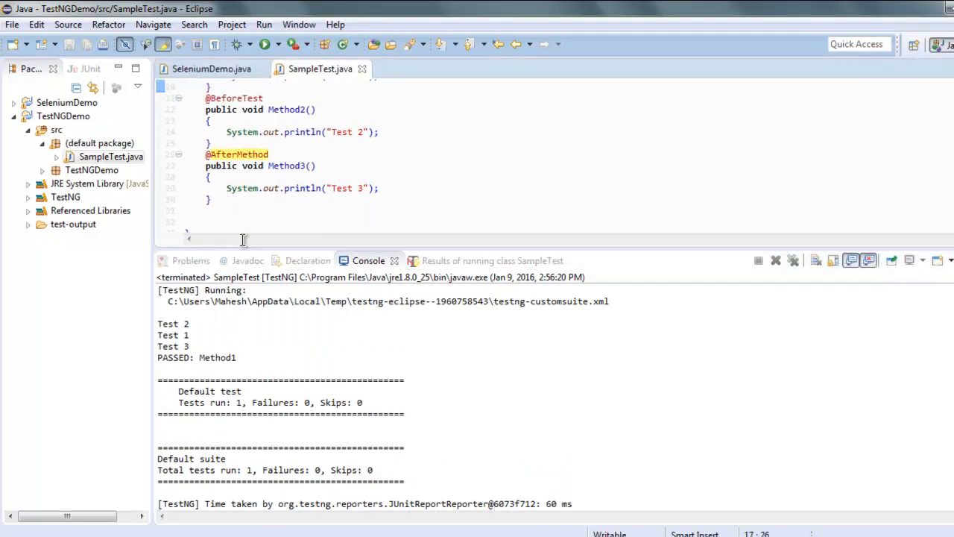
scroll("up", 3)
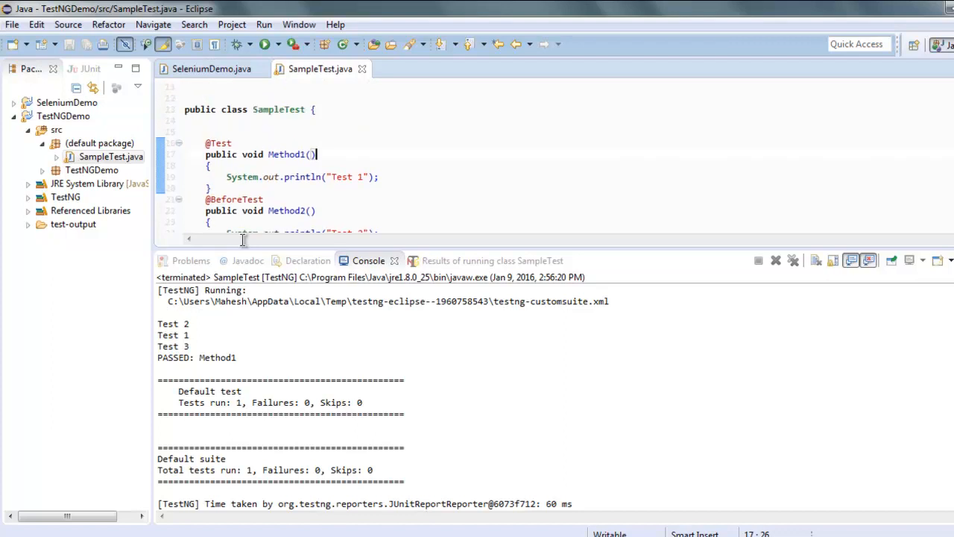
scroll("down", 3)
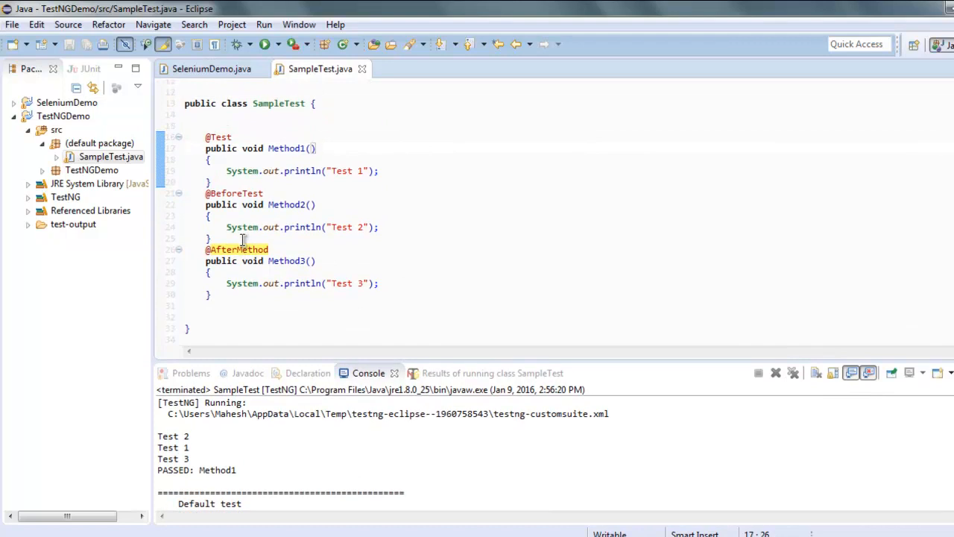
mouse_move(243, 246)
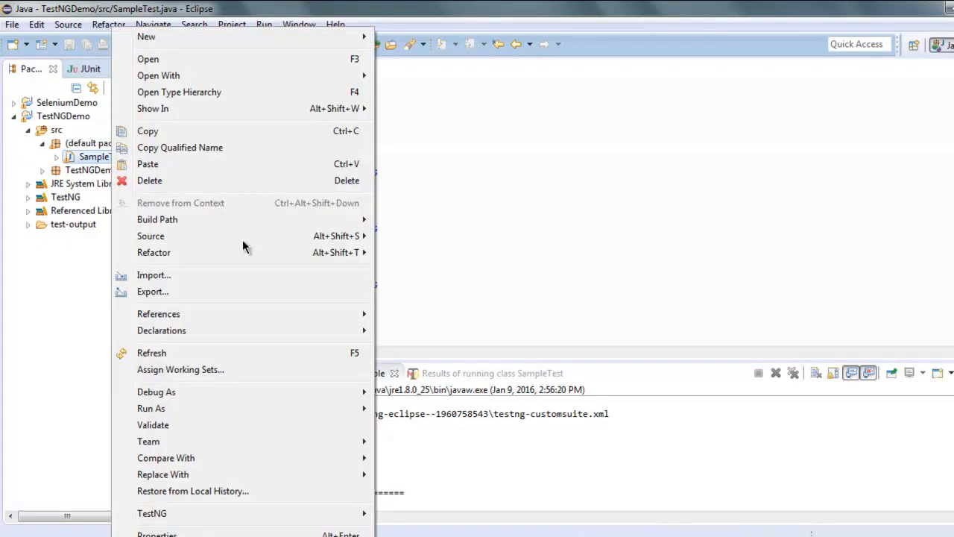
mouse_move(151, 408)
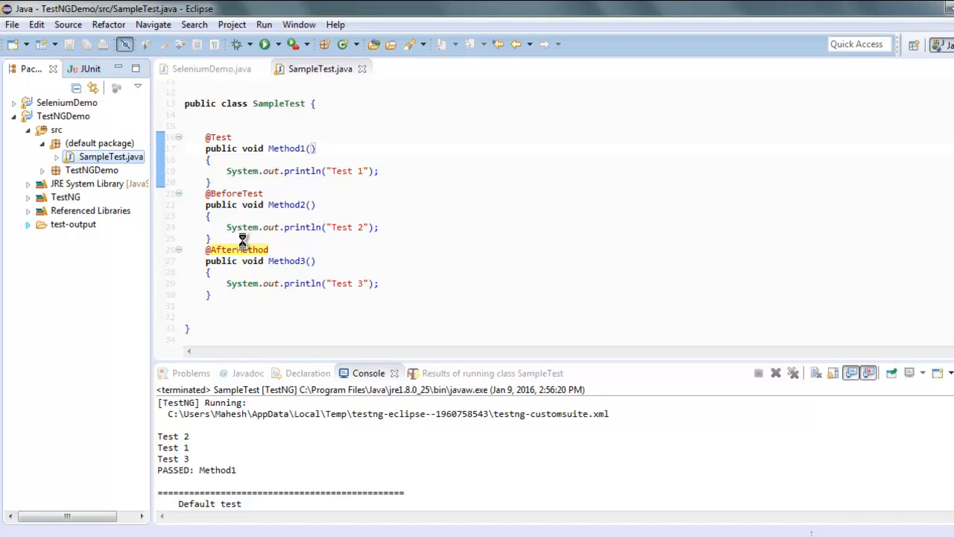
Step: Refresh the project, expand test-output > Default suite, and view Default test.html showing Method1 passed
left_click(27, 224)
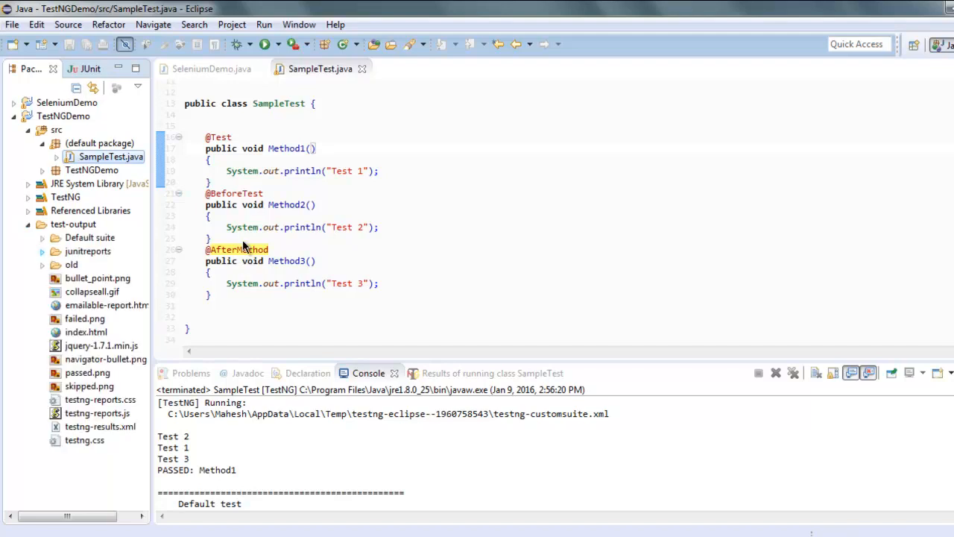
left_click(42, 237)
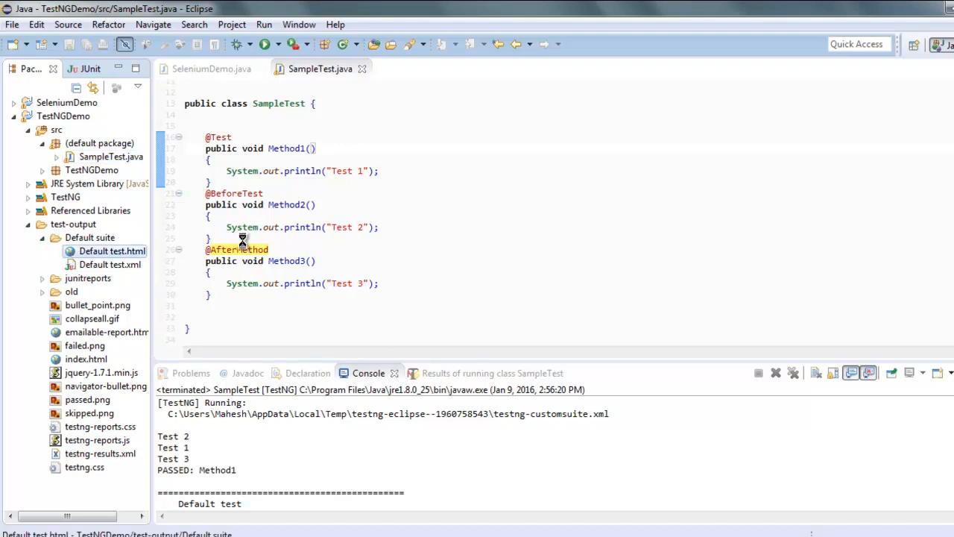
double_click(112, 251)
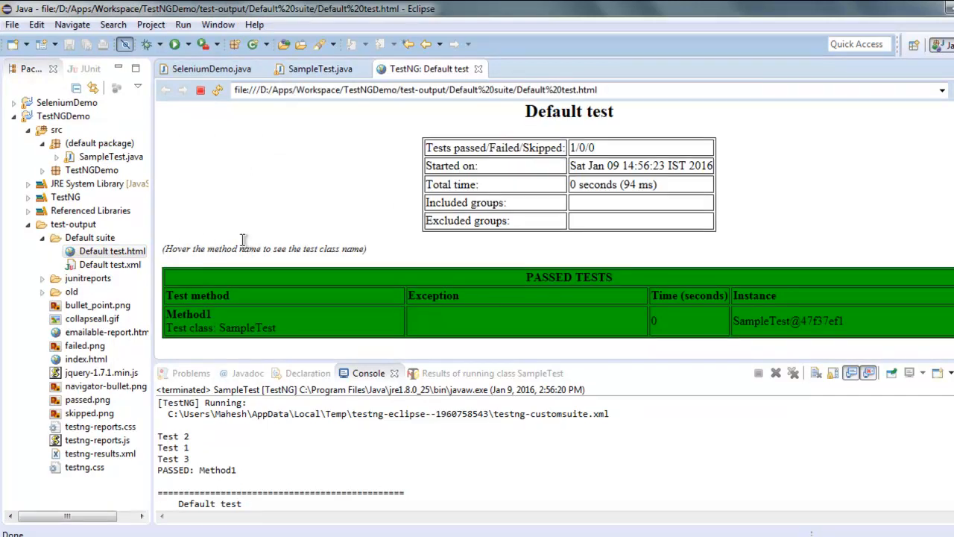
mouse_move(245, 248)
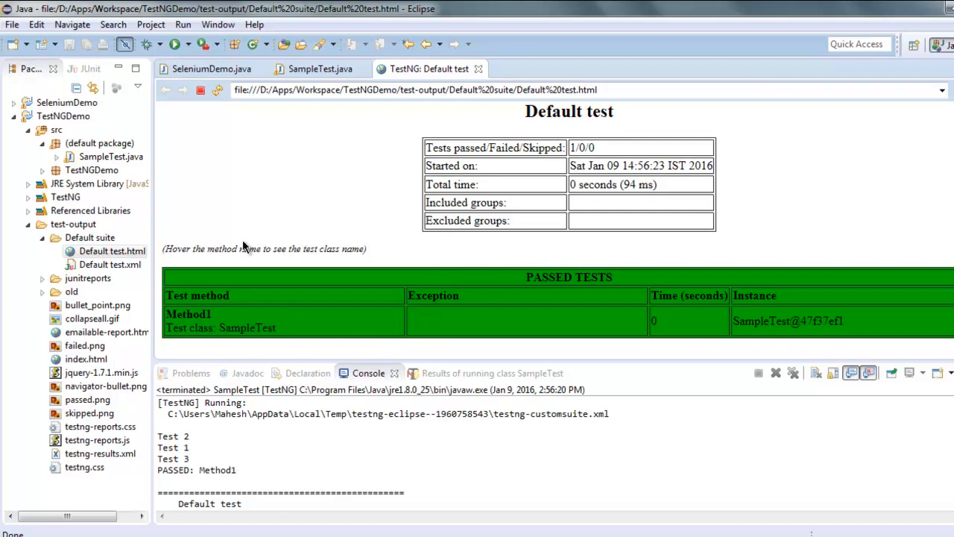
left_click(320, 68)
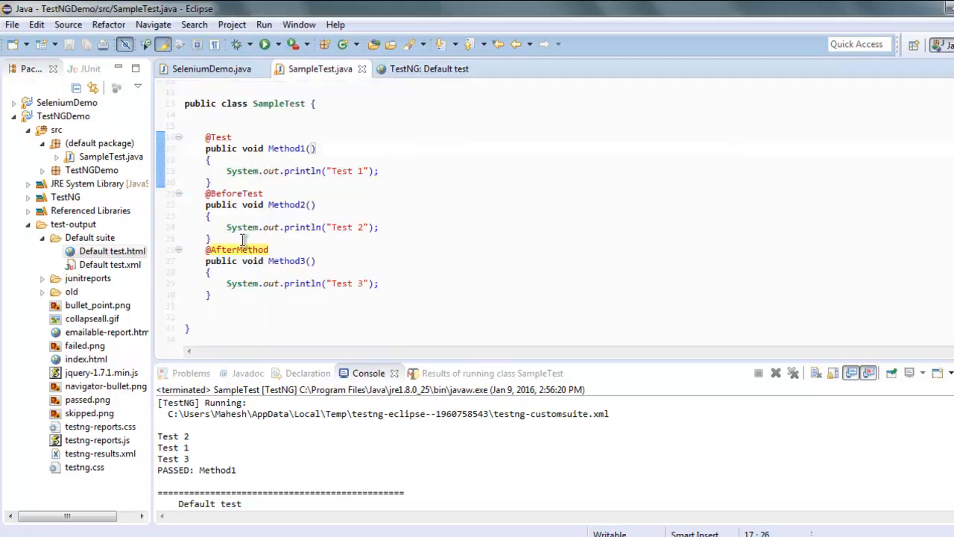
left_click(429, 69)
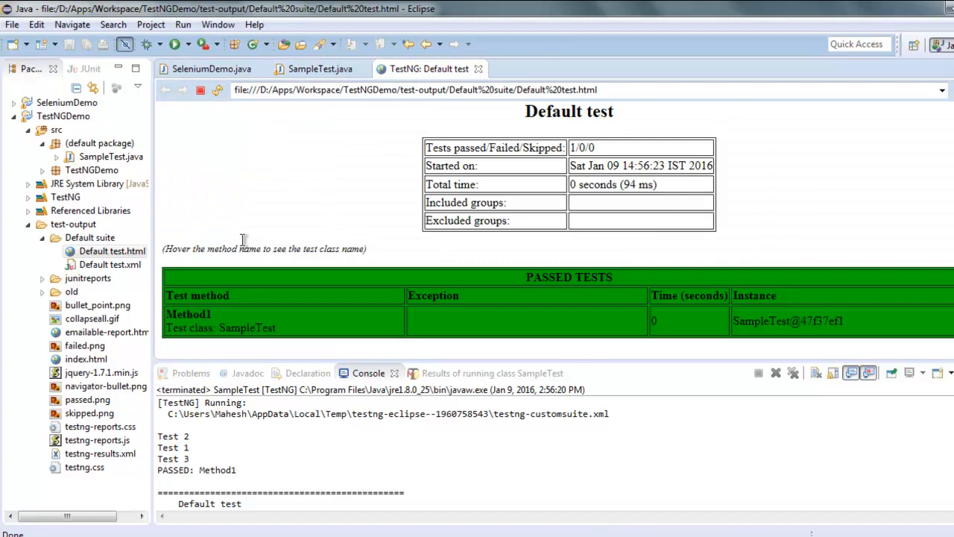
mouse_move(246, 248)
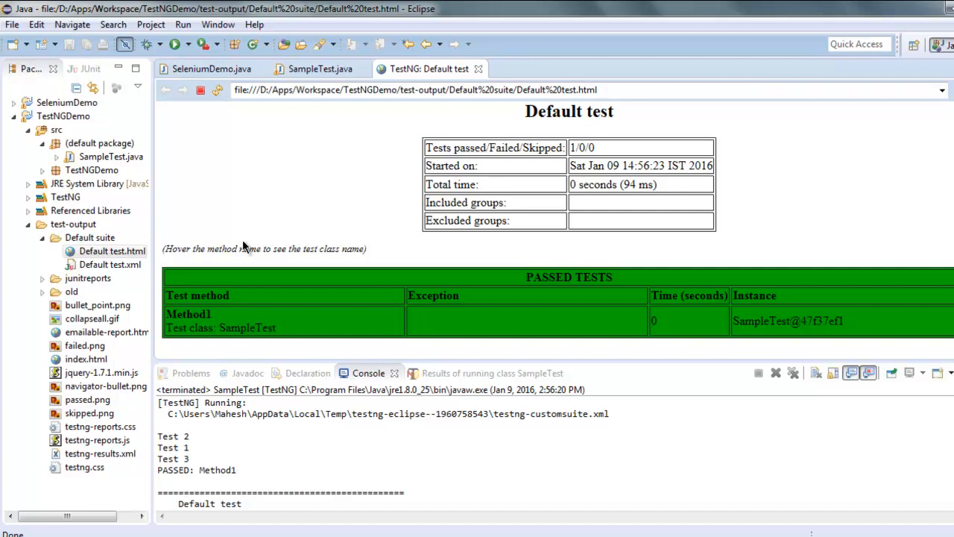
mouse_move(244, 242)
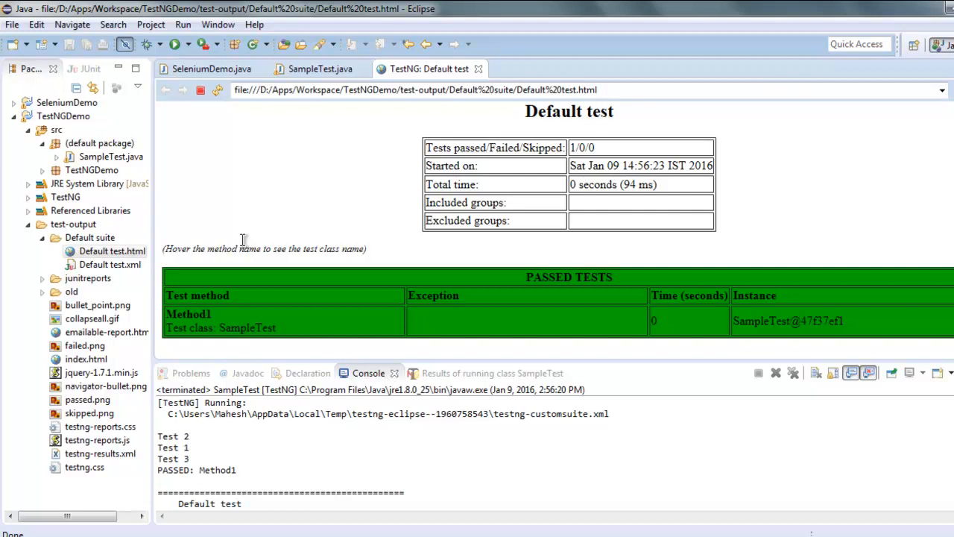